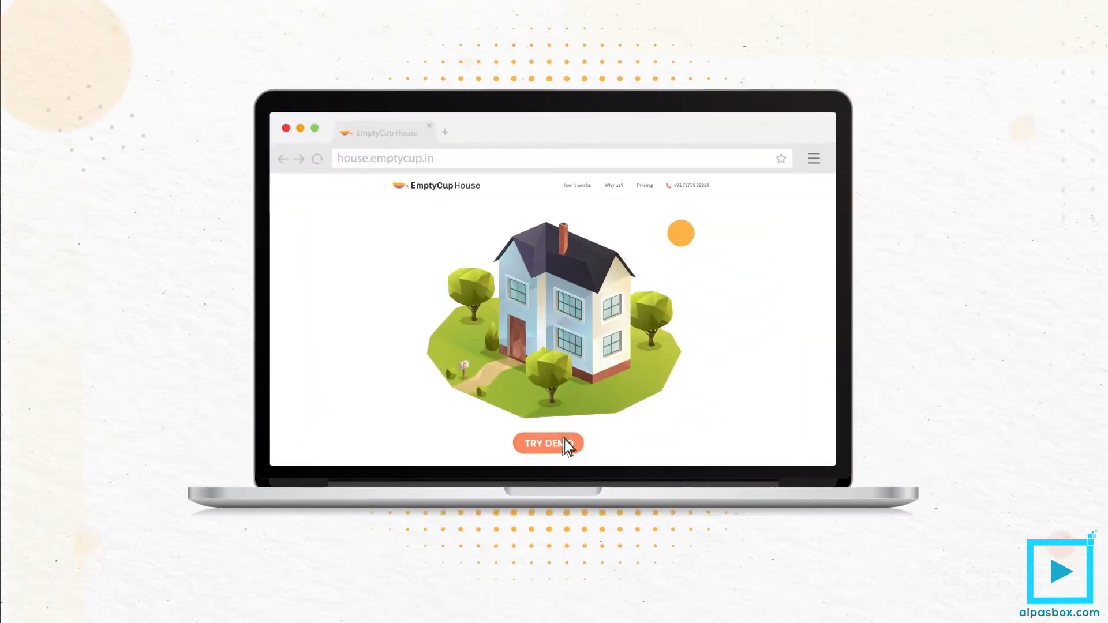
Launch the interactive 3D house demo and walk into the Living room.
left_click(547, 443)
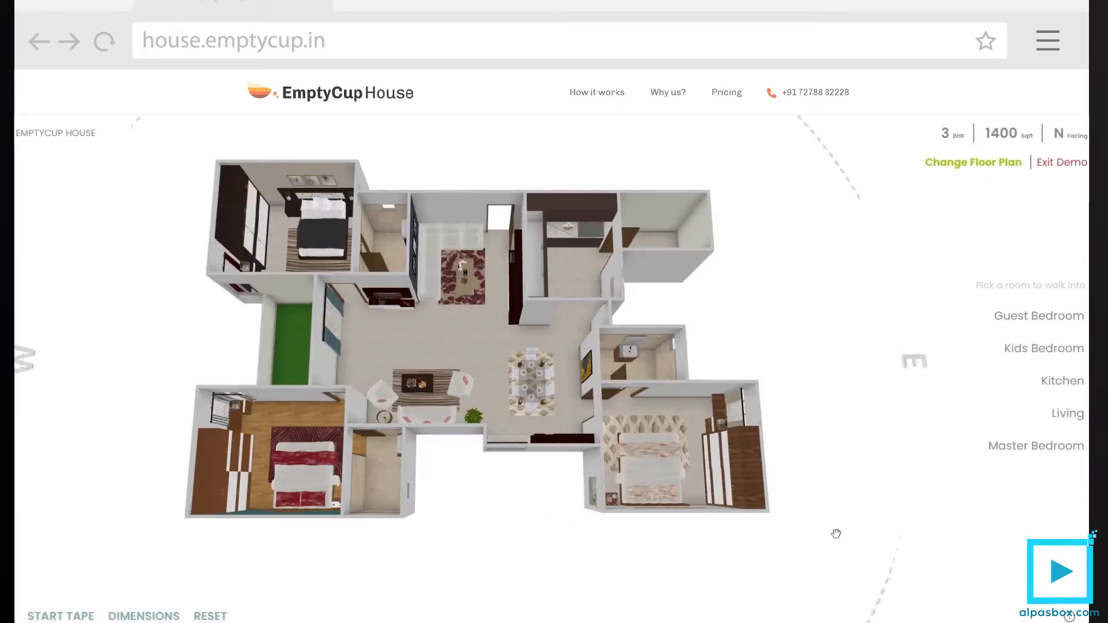
mouse_move(1075, 427)
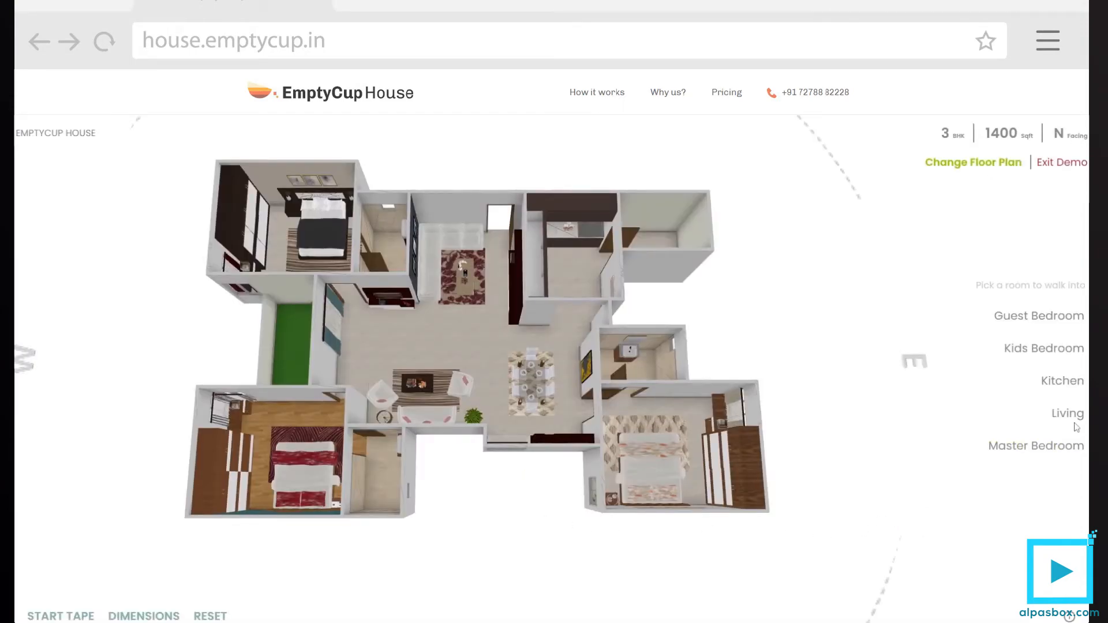
left_click(1067, 413)
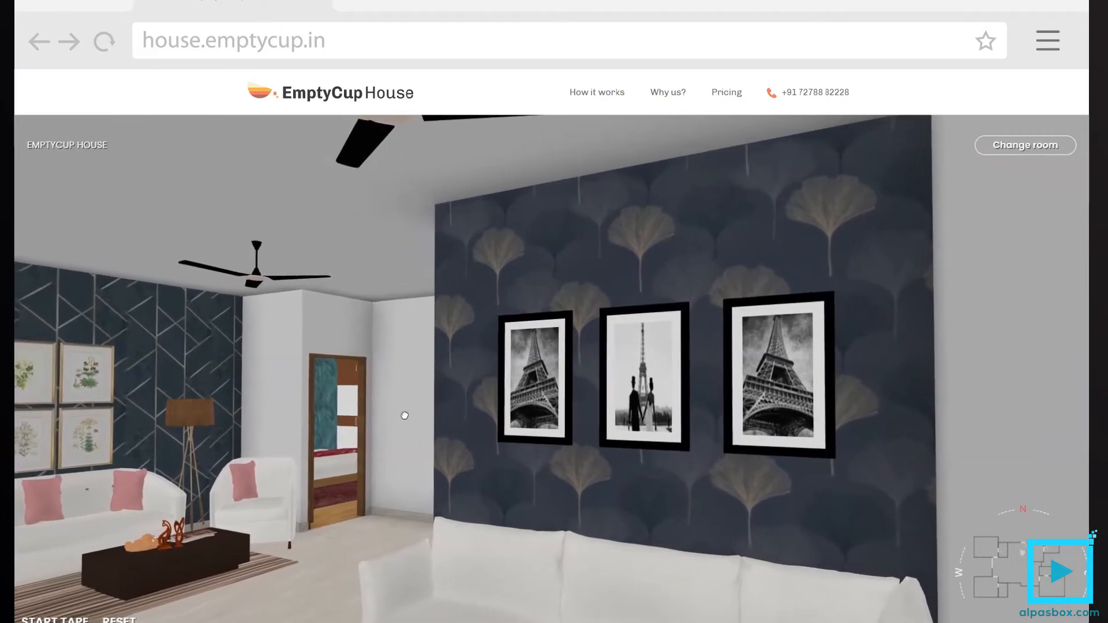
Advance the builder partner carousel twice to reach the Elegant Orchid and Marina Skies logos.
left_click(1025, 145)
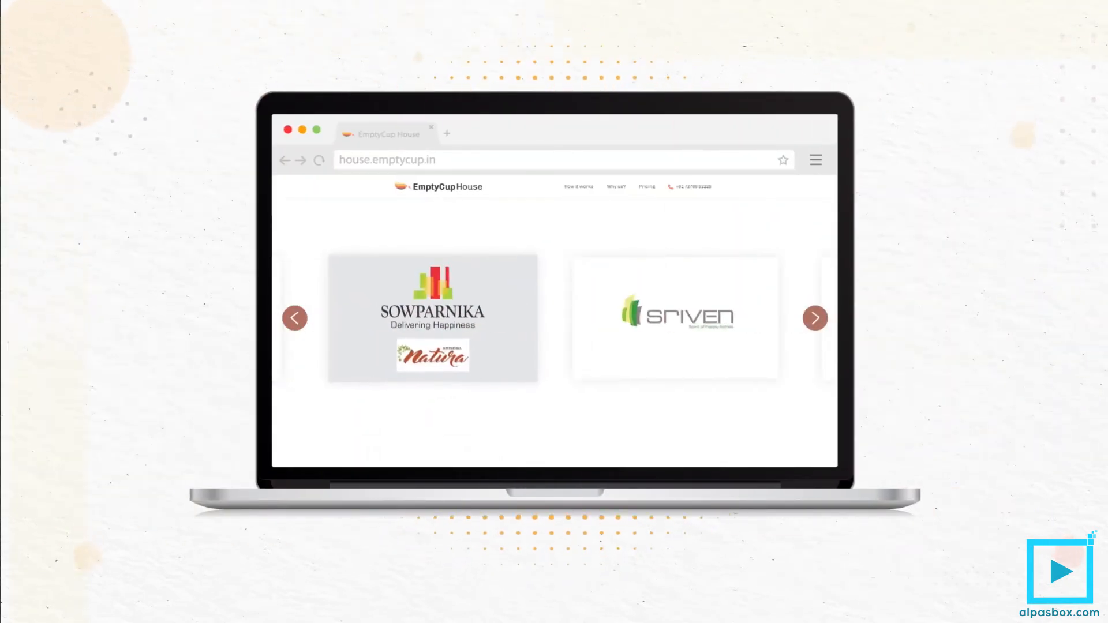
left_click(815, 318)
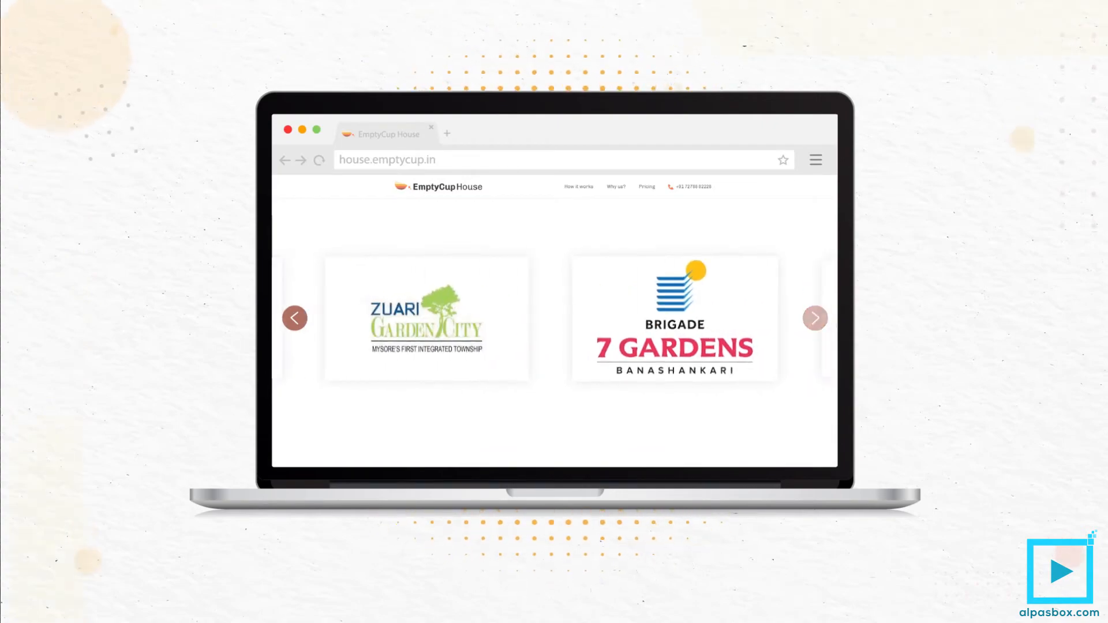
left_click(814, 318)
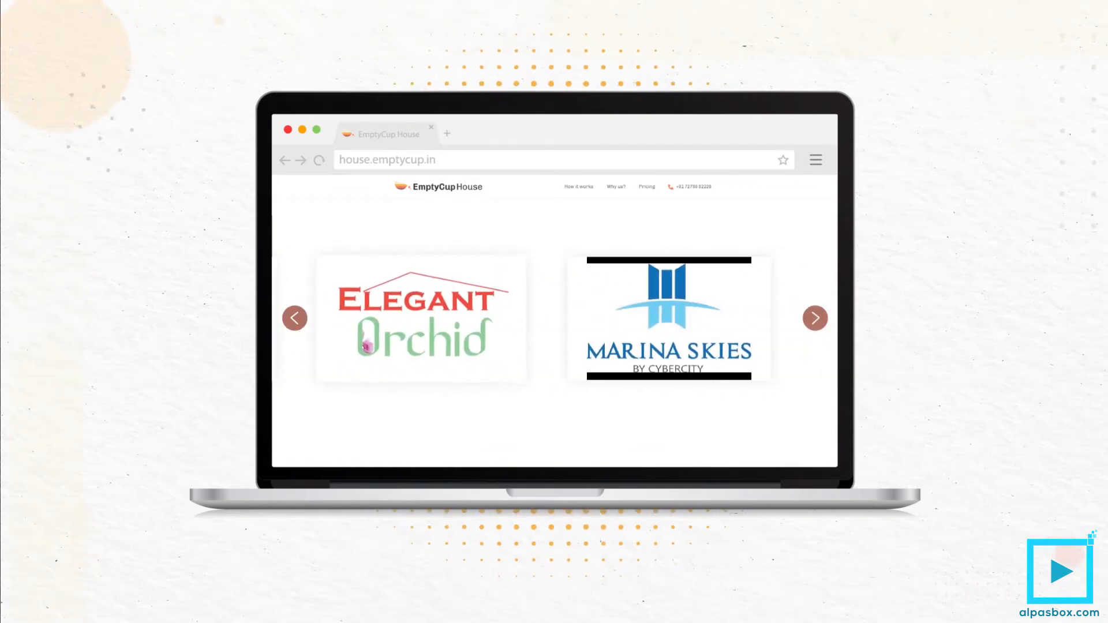